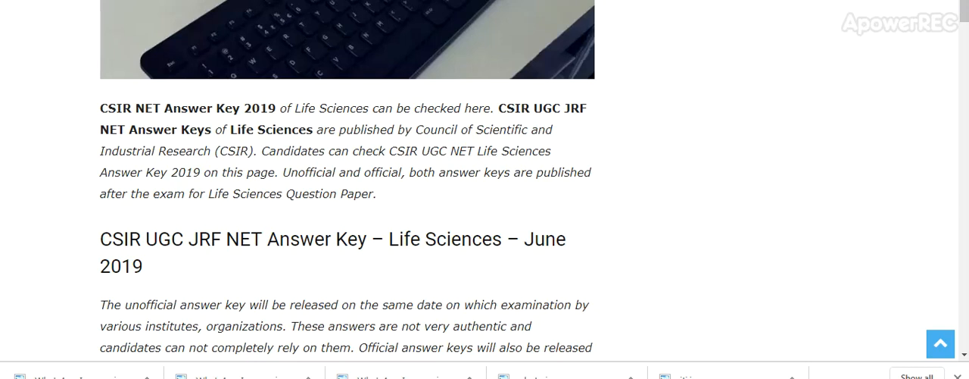
scroll("down", 3)
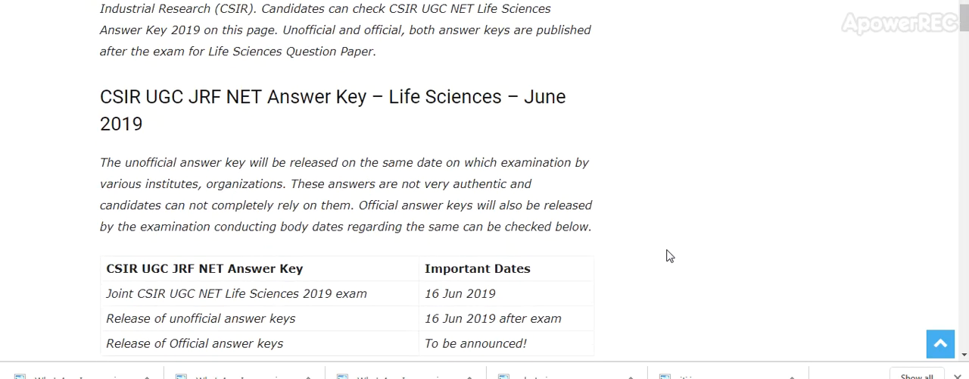
scroll("down", 3)
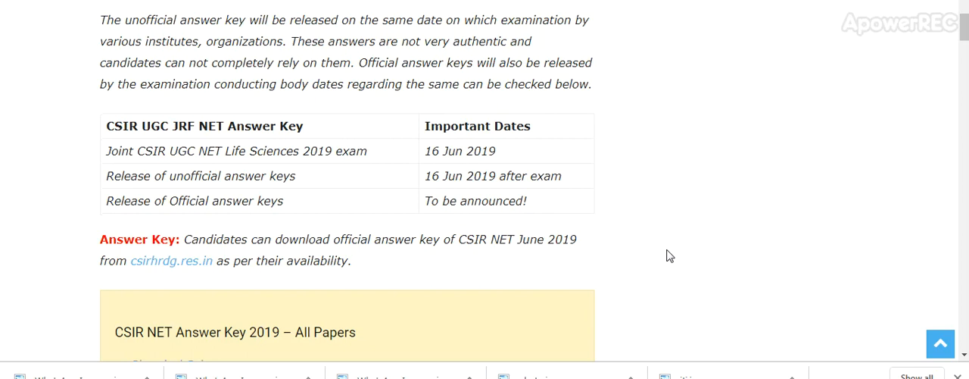